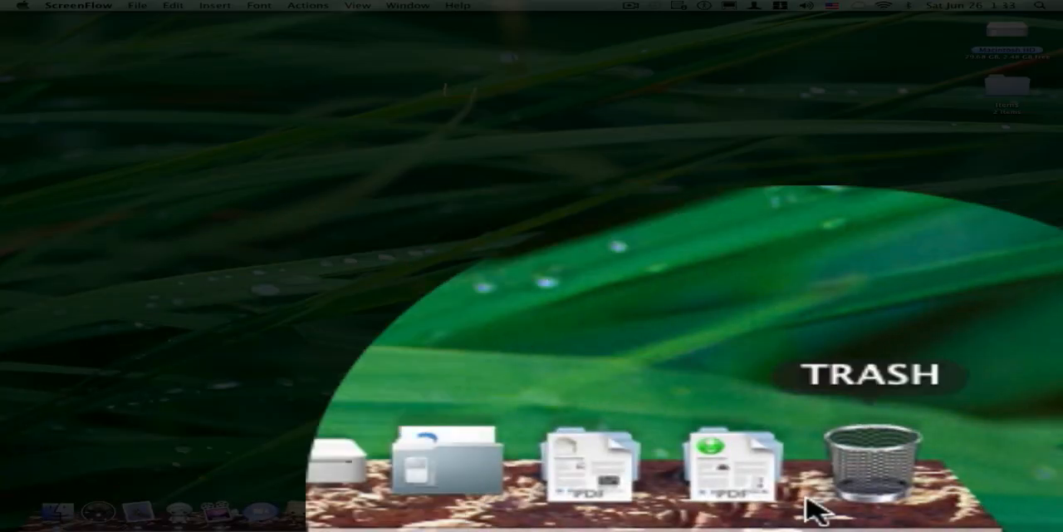
mouse_move(507, 461)
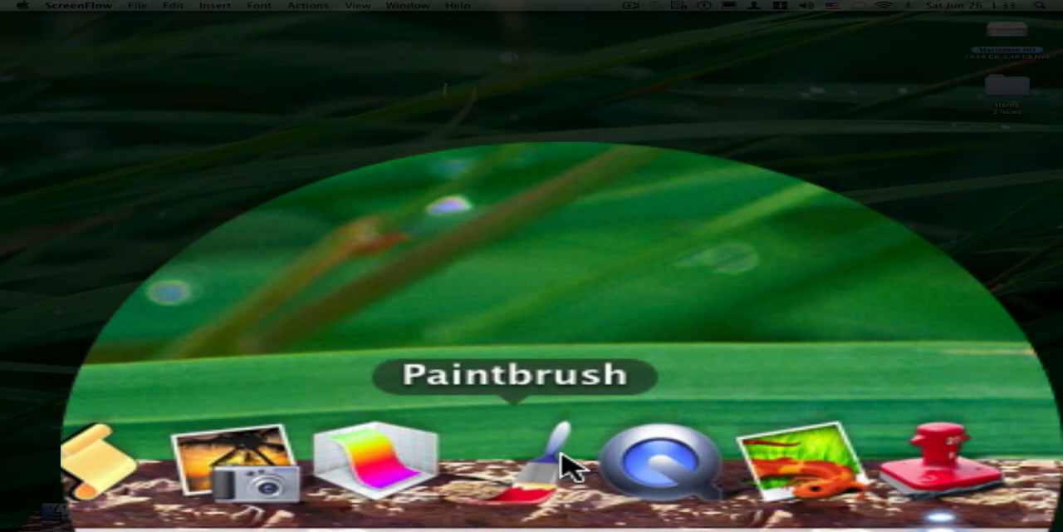
mouse_move(685, 230)
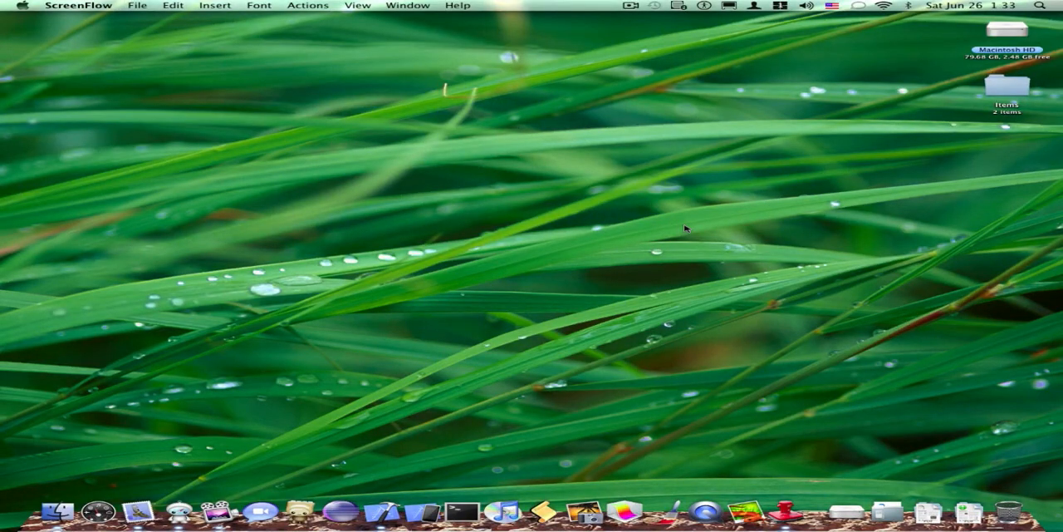
mouse_move(752, 406)
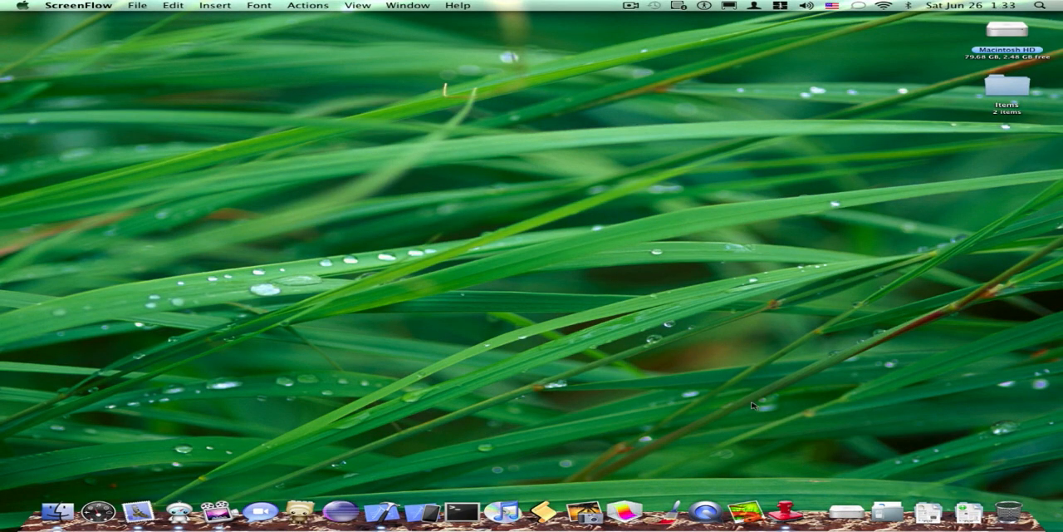
mouse_move(391, 325)
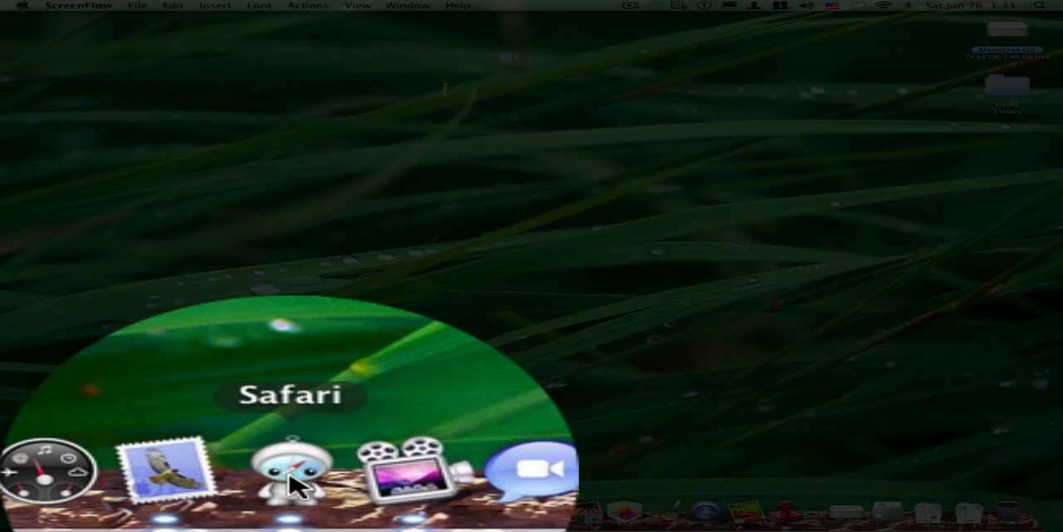
- Launch Safari from the Dock and scroll the LeopardDocks.com homepage to Latest Docks
click(291, 477)
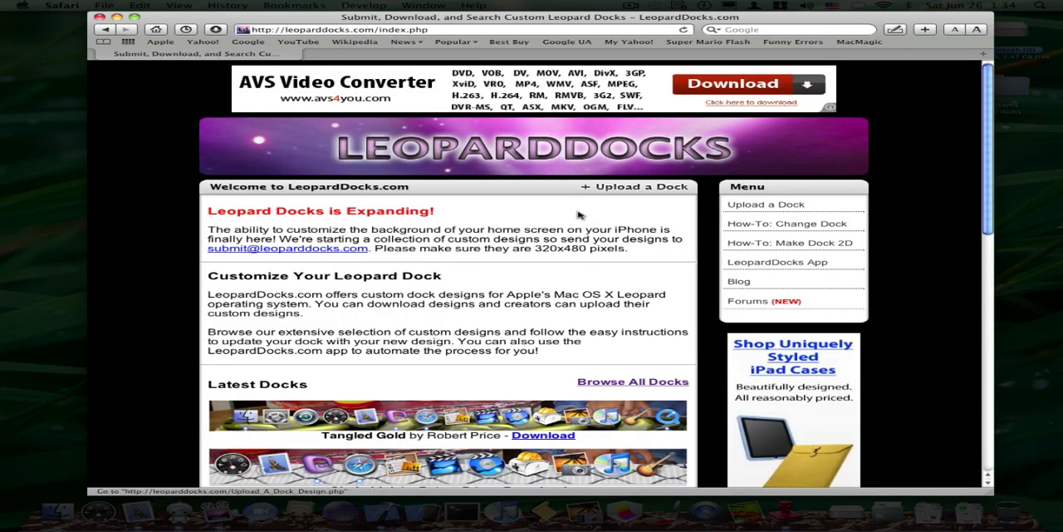
mouse_move(532, 259)
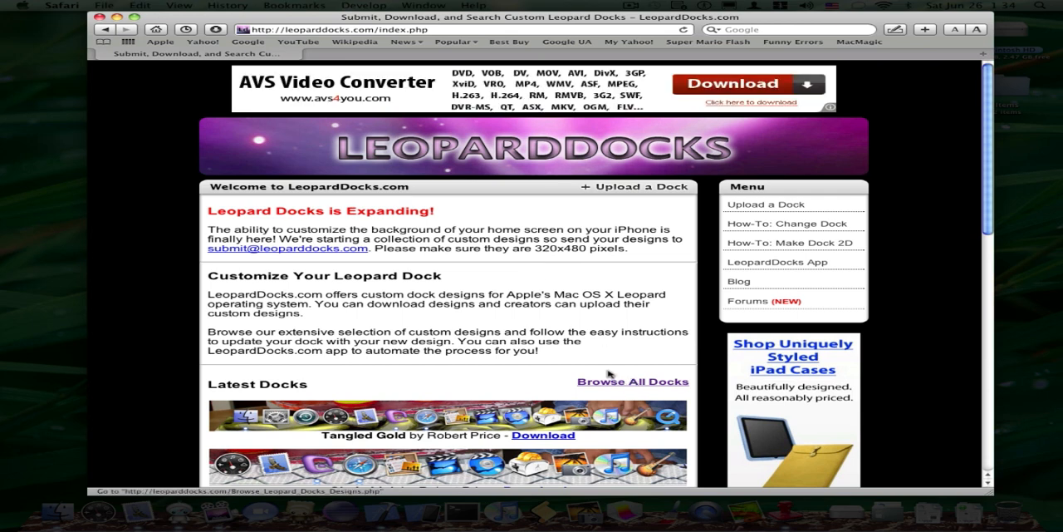
scroll(down, 3)
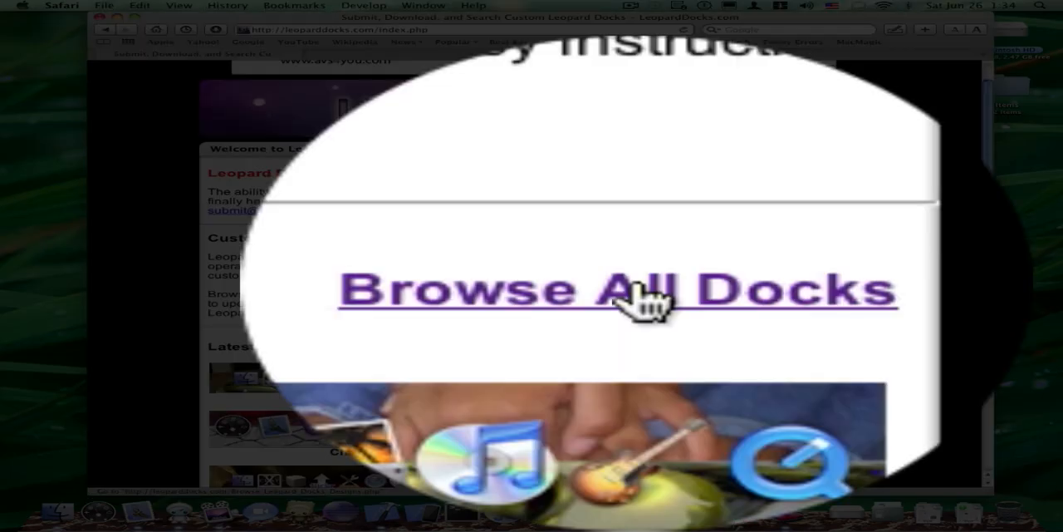
- Browse the full LeopardDocks collection, close the Safari window, and open Dock Library
click(616, 290)
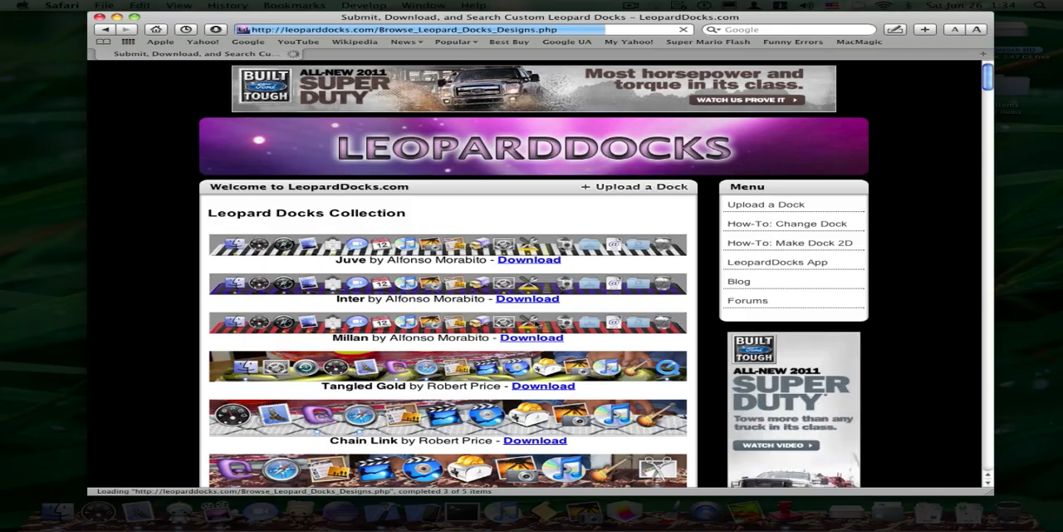
scroll(down, 3)
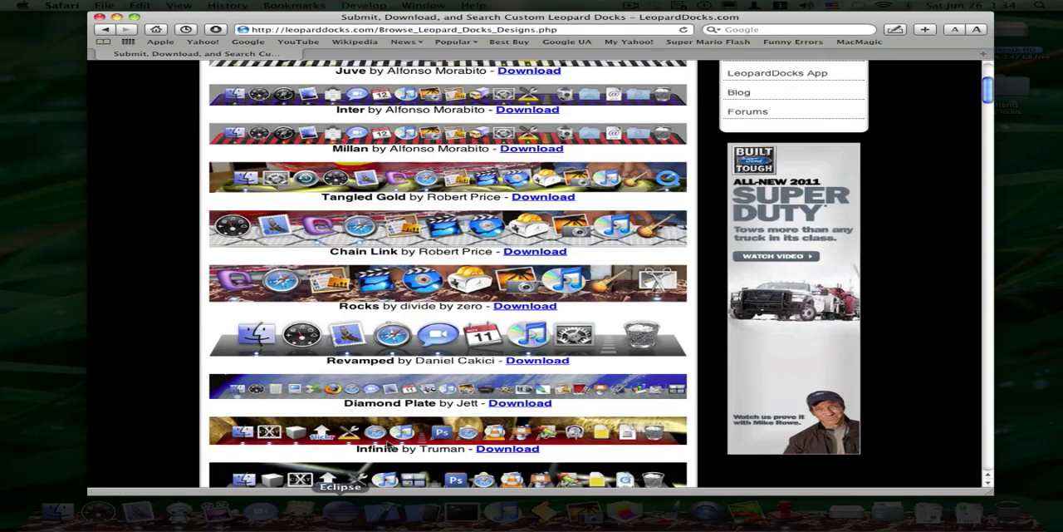
scroll(down, 3)
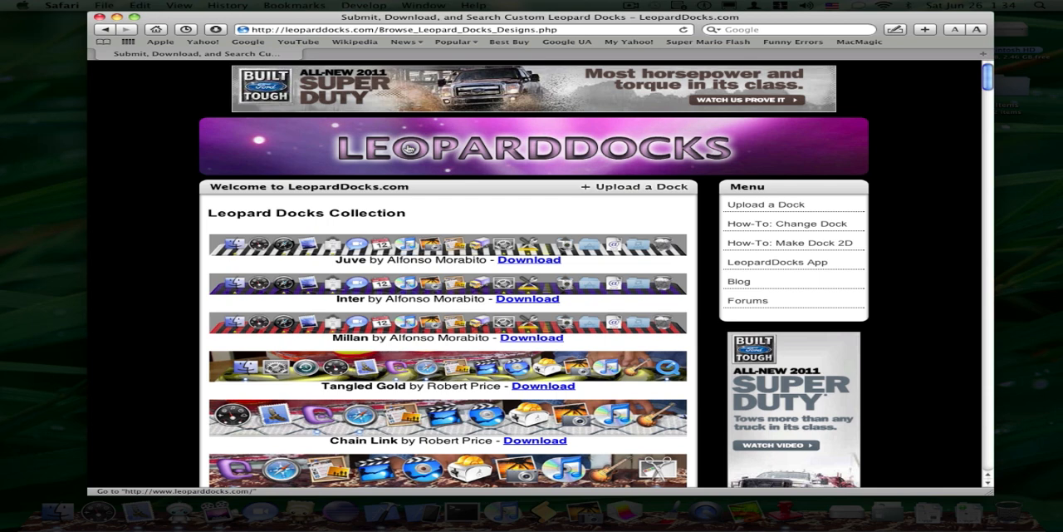
key(cmd+w)
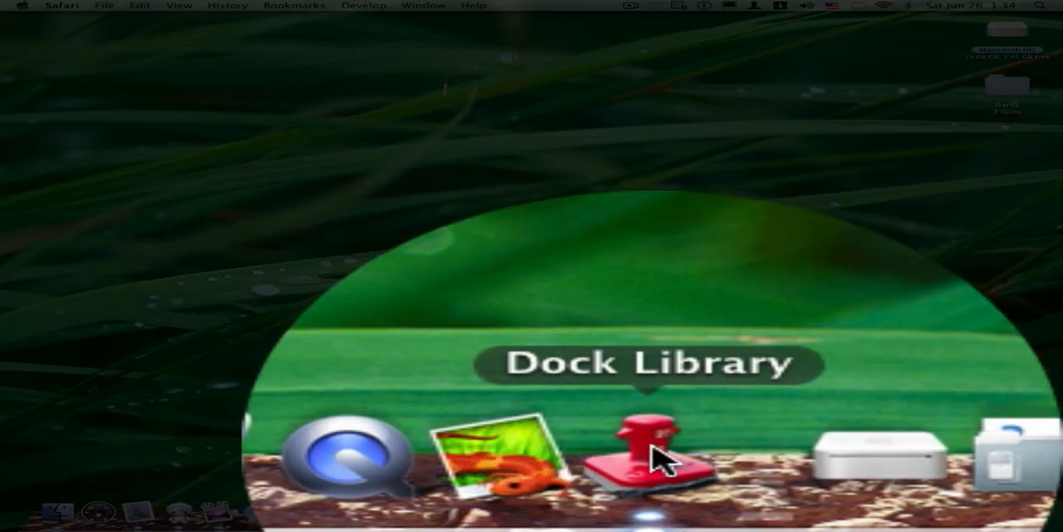
click(656, 457)
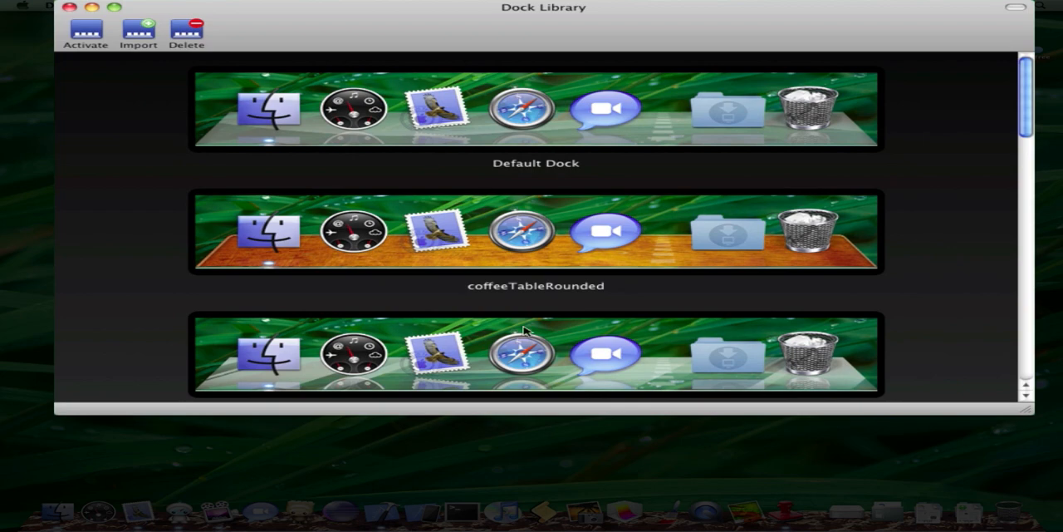
- Scroll the Dock Library list to the matrix dock design, then close the library window
scroll(down, 3)
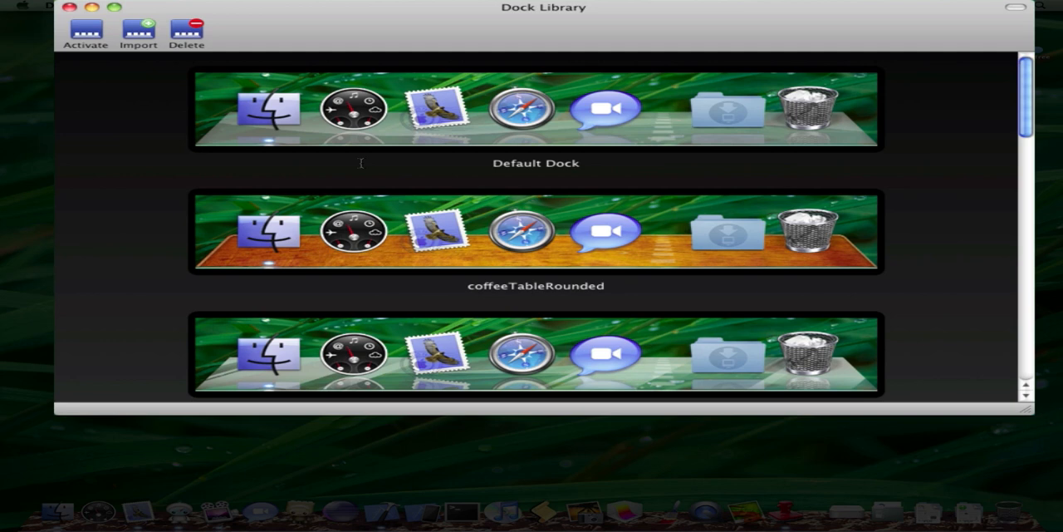
mouse_move(577, 241)
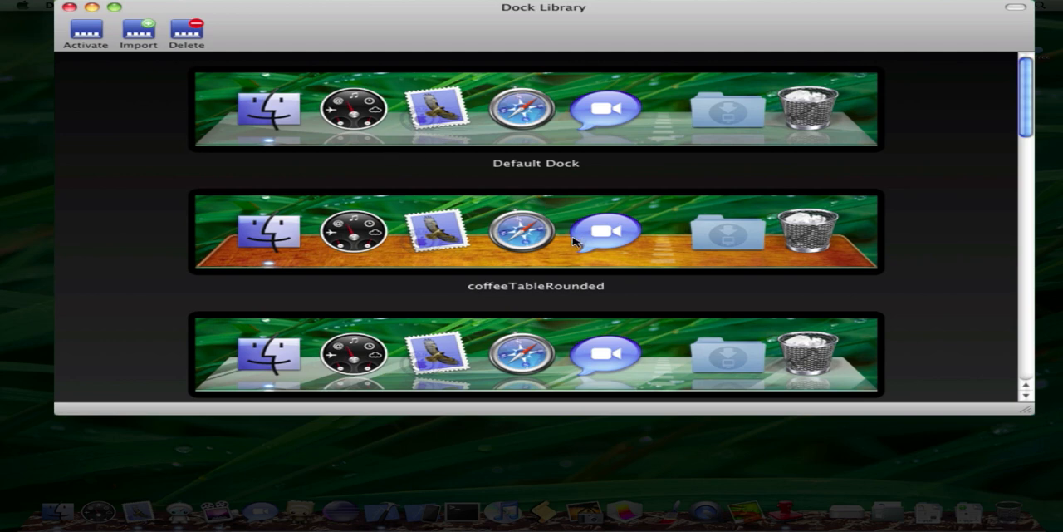
scroll(down, 3)
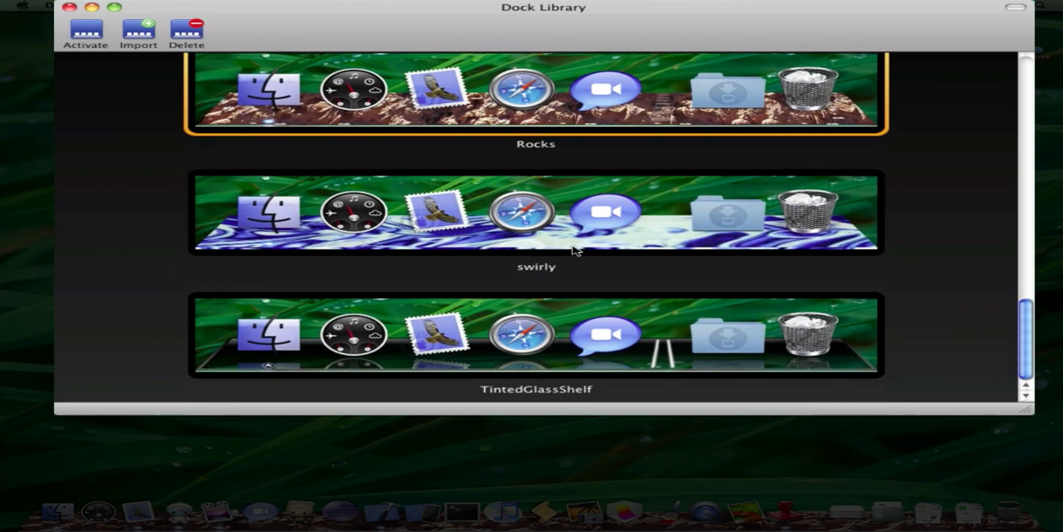
scroll(down, 3)
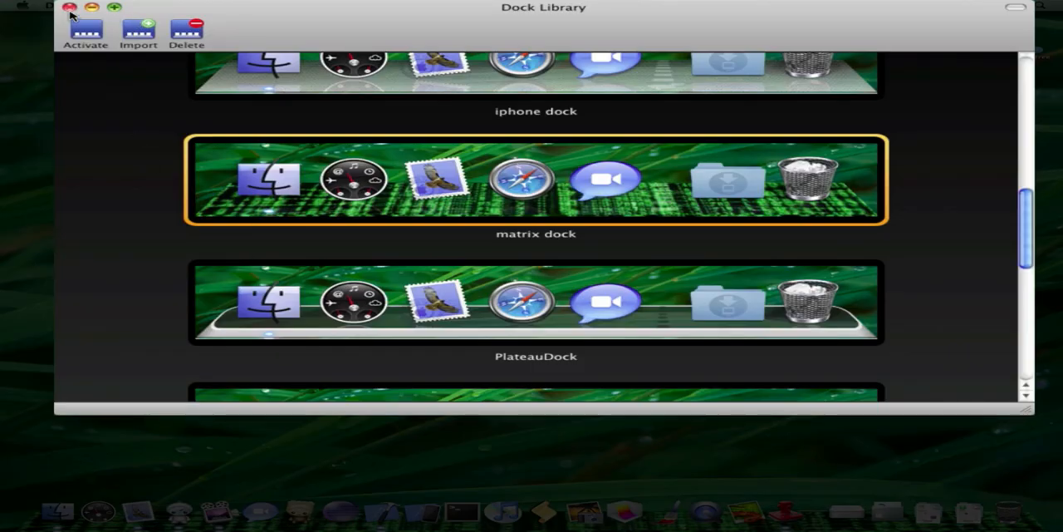
click(70, 7)
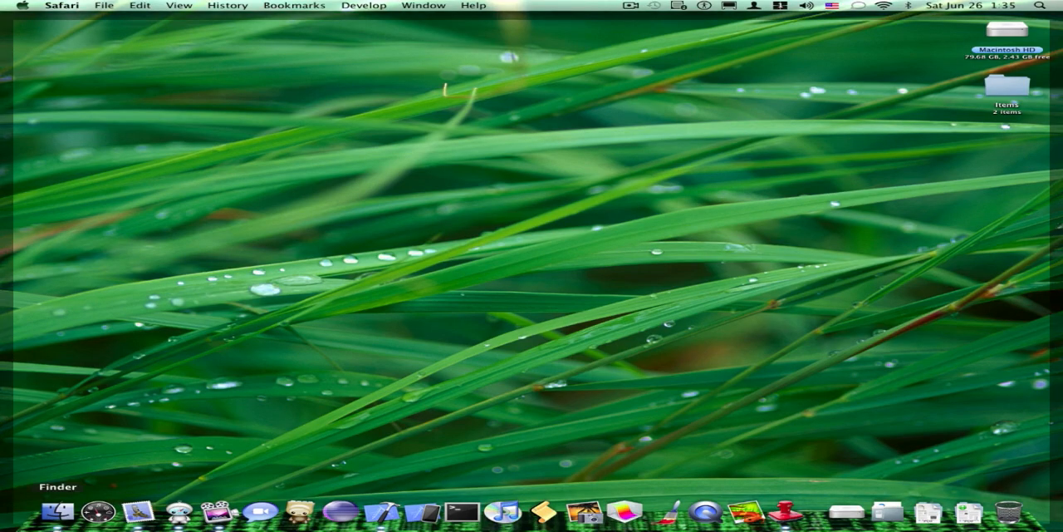